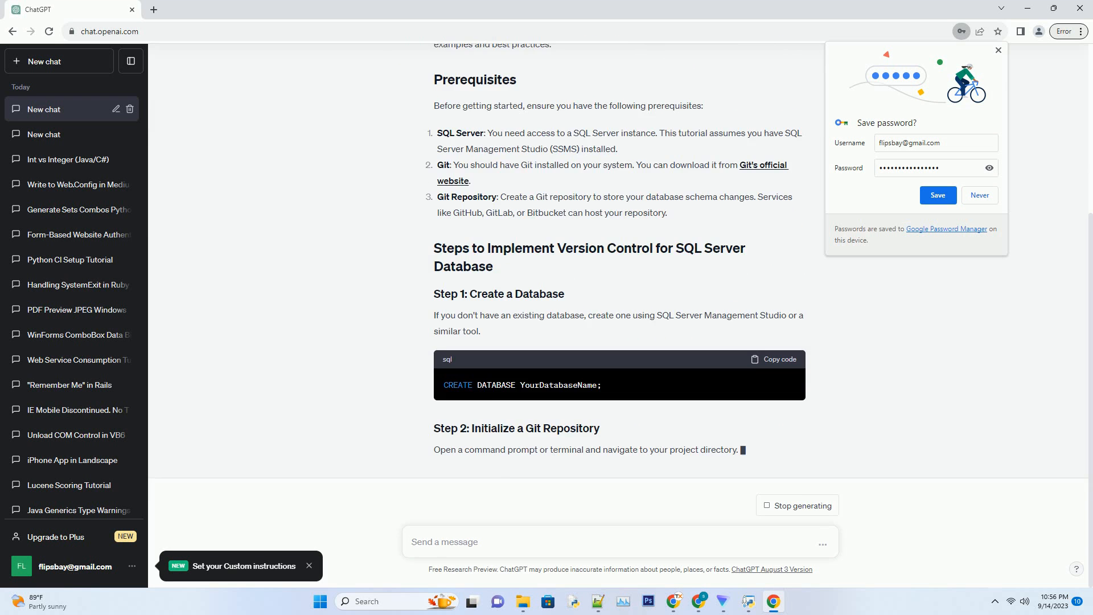
{"action": "scroll", "scroll_direction": "down", "scroll_amount": 3}
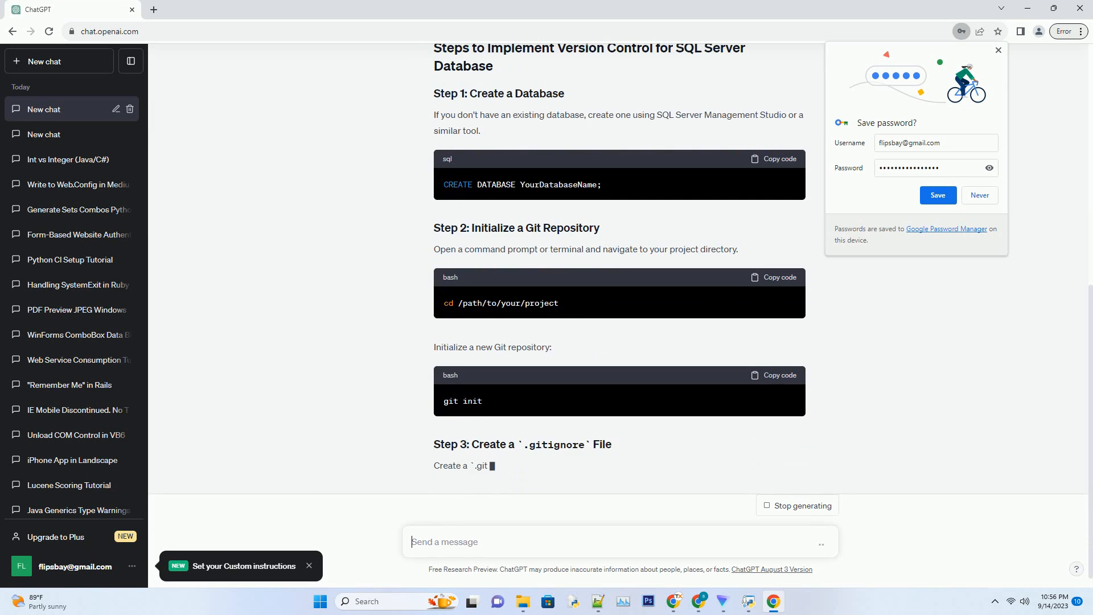
{"action": "scroll", "scroll_direction": "down", "scroll_amount": 3}
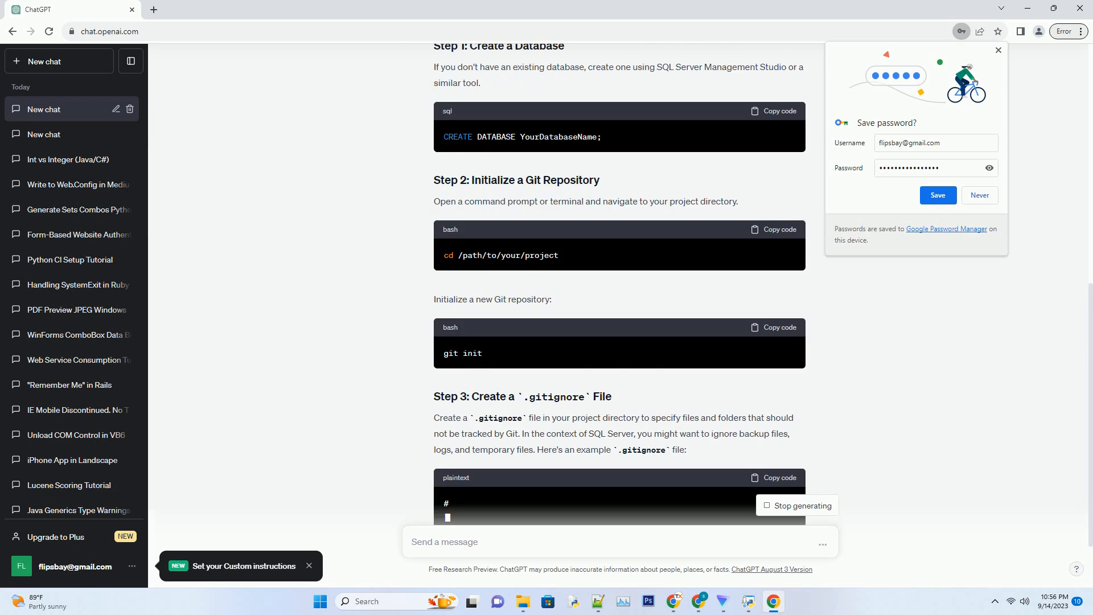
{"action": "scroll", "scroll_direction": "down", "scroll_amount": 3}
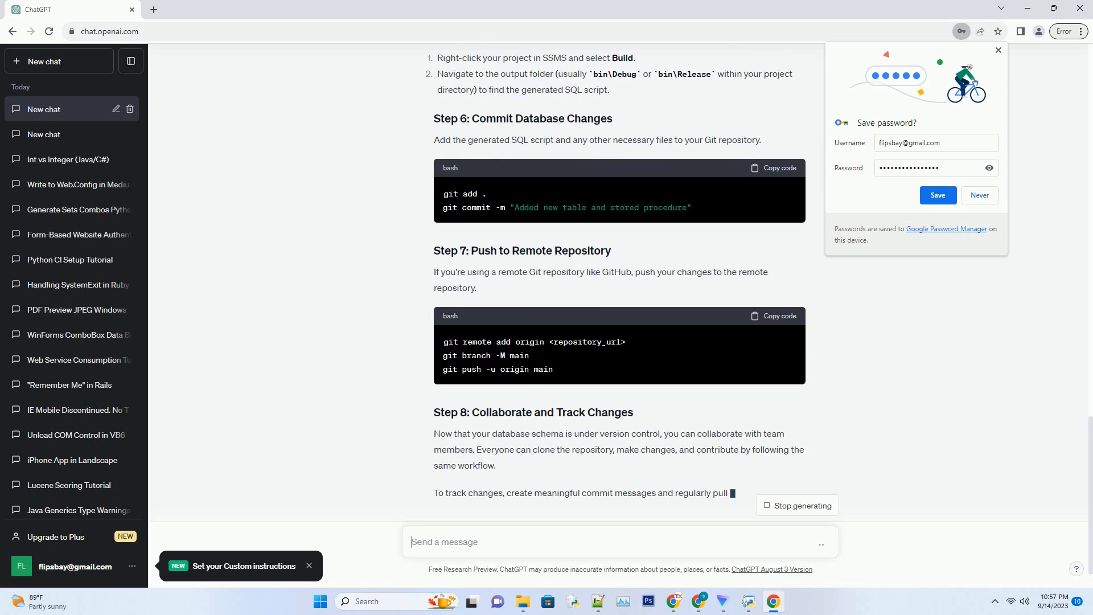
{"action": "scroll", "scroll_direction": "down", "scroll_amount": 3}
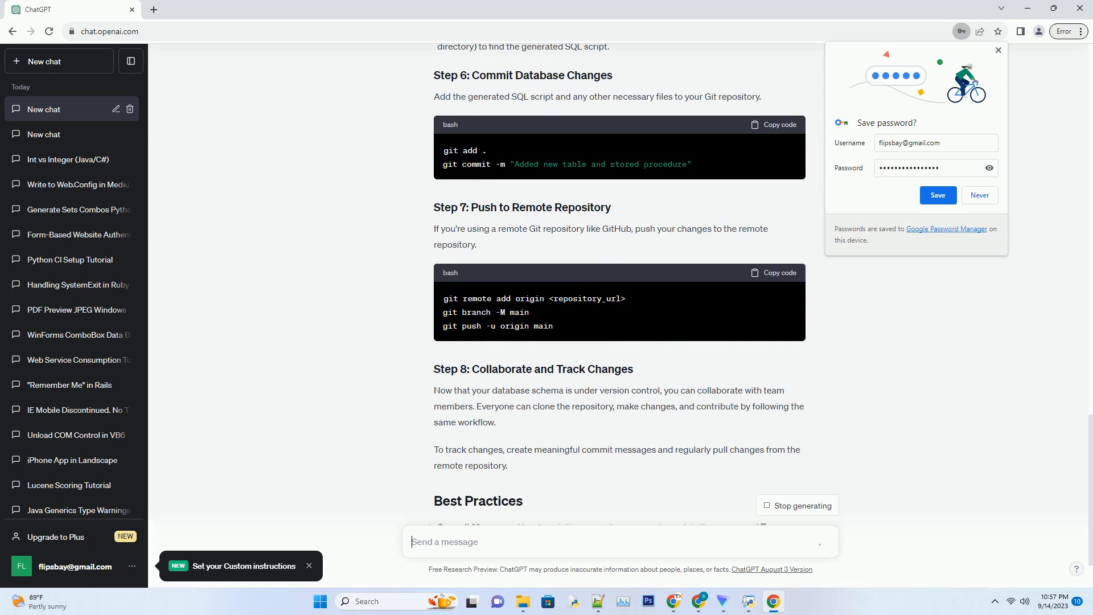